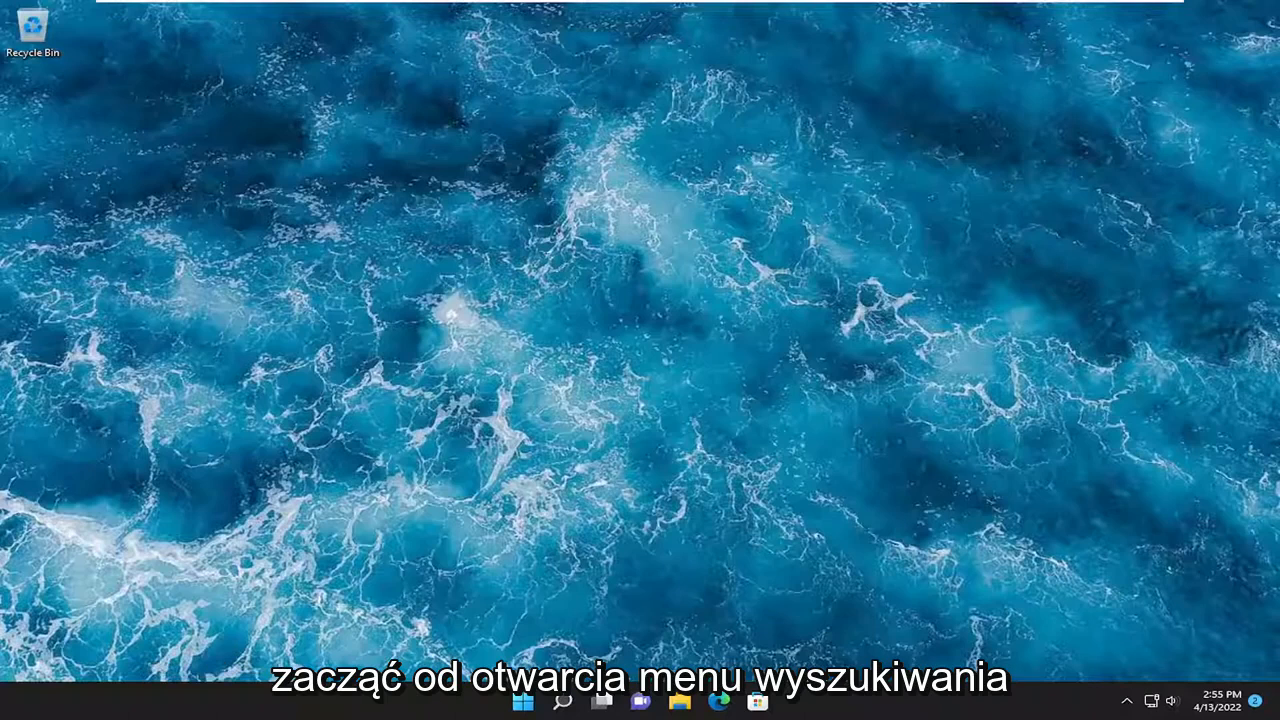
# Search Windows for "event Viewer" and launch the Event Viewer app.
pyautogui.click(562, 700)
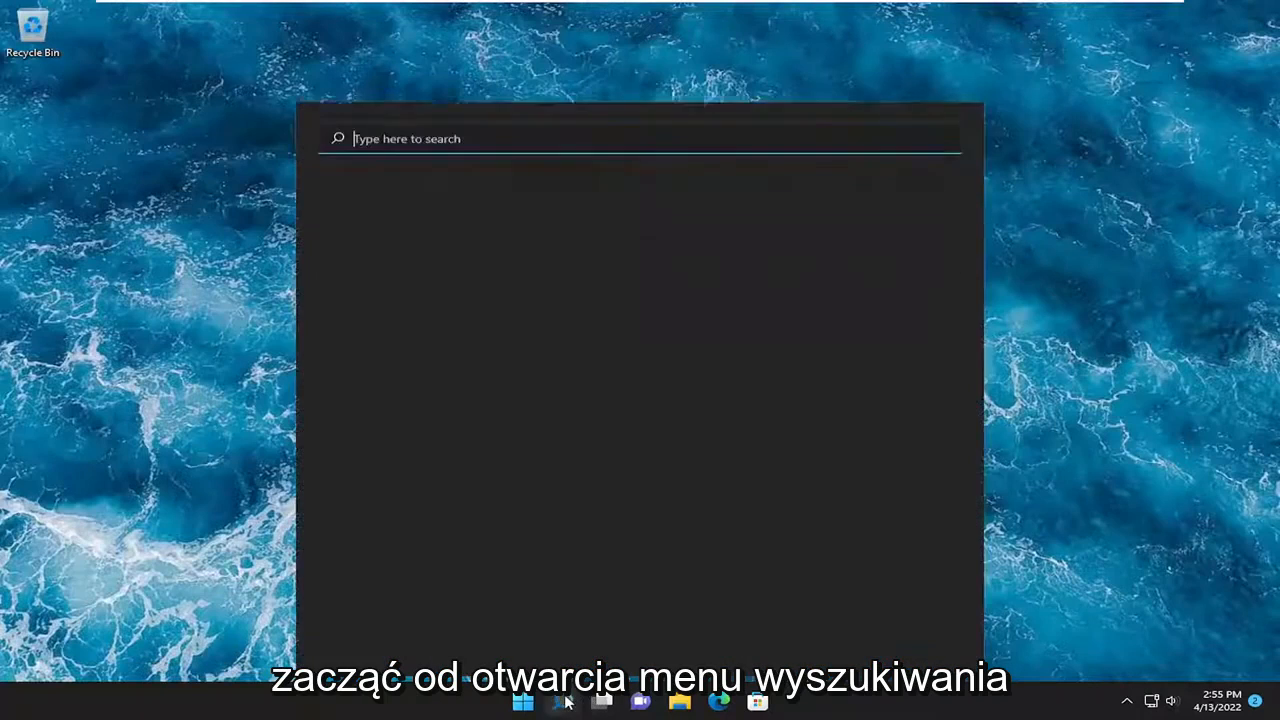
pyautogui.write('event Viewer')
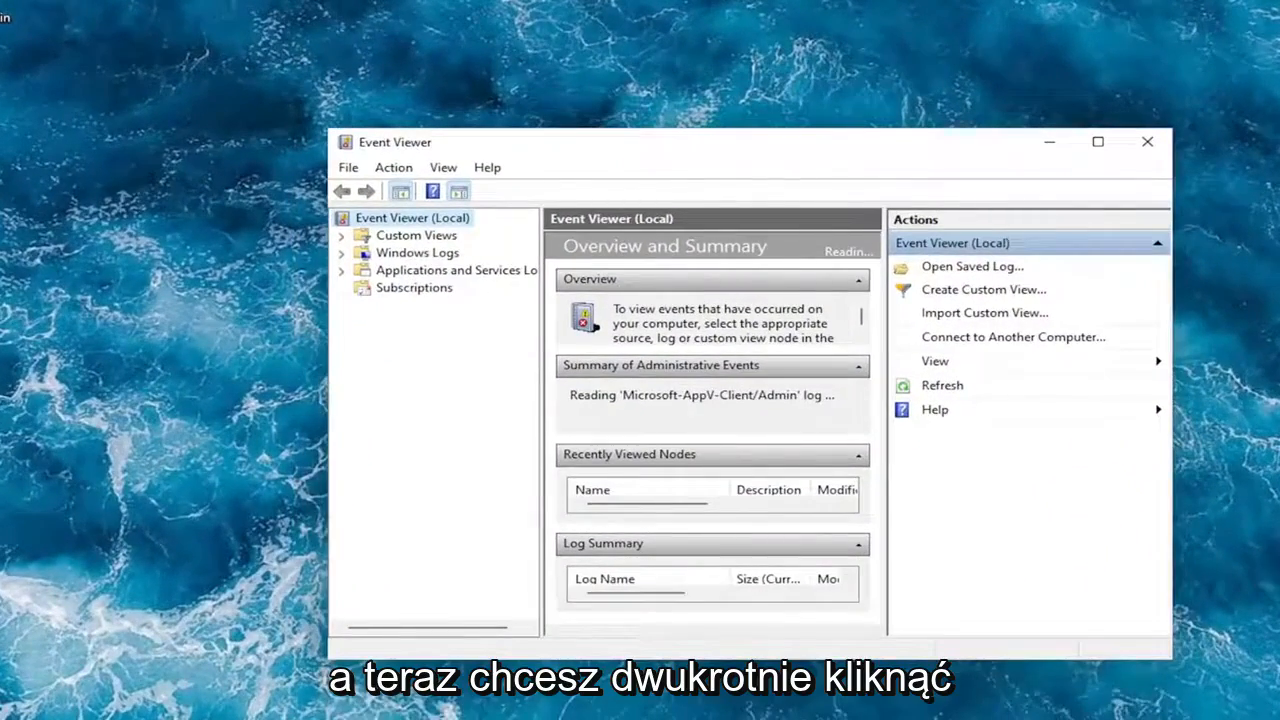
# Expand Windows Logs in the left tree to reach the Security log.
pyautogui.doubleClick(417, 252)
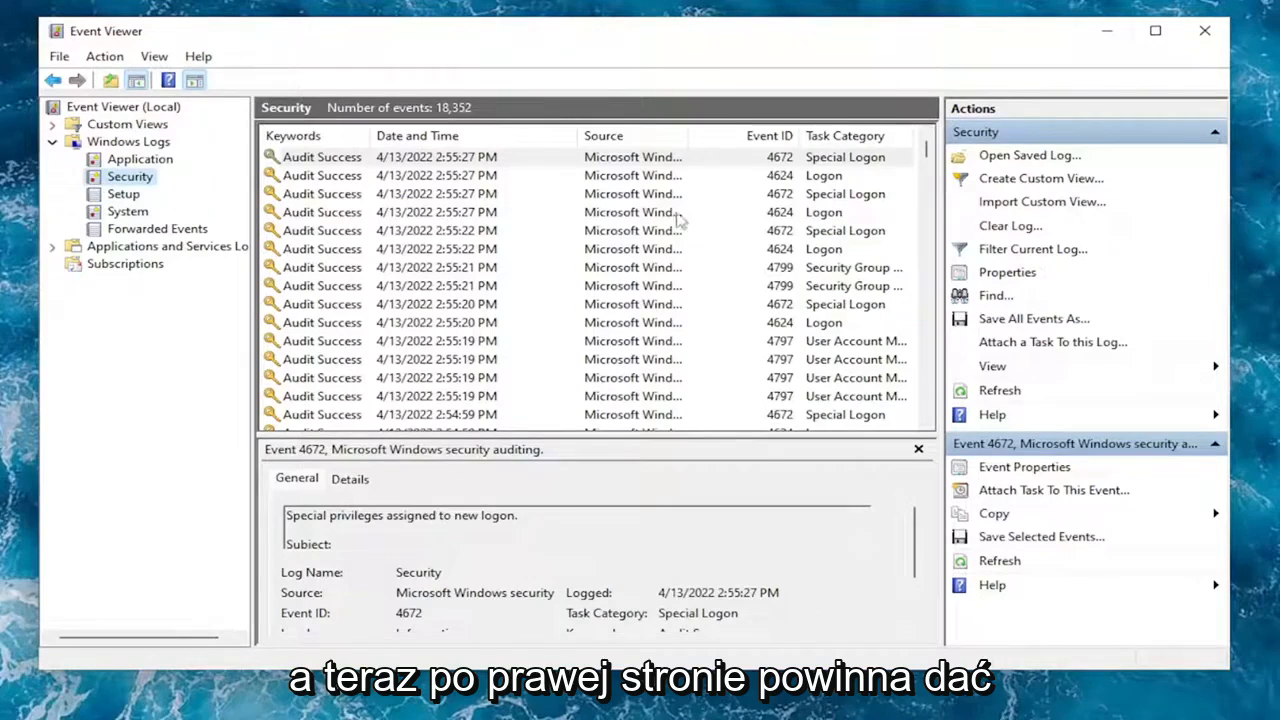
pyautogui.moveTo(851, 145)
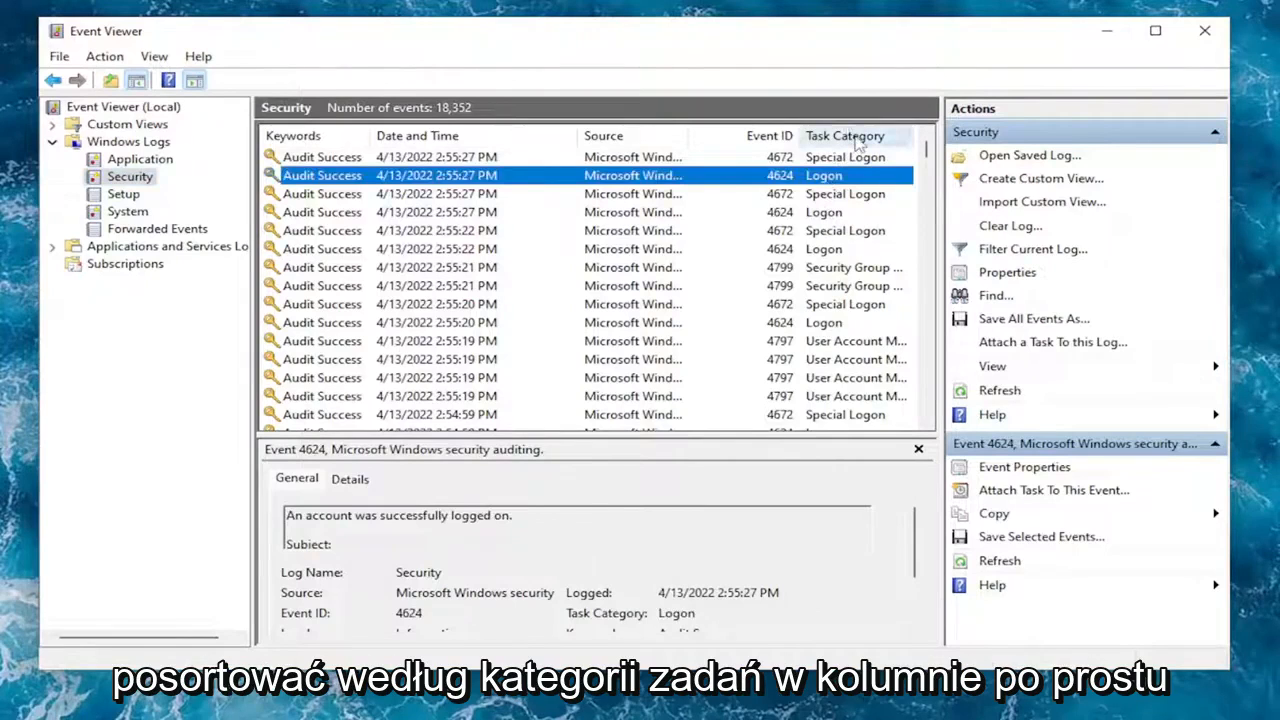
# Sort the Security events by the Task Category column to group logon events 4624 and 4648.
pyautogui.click(845, 135)
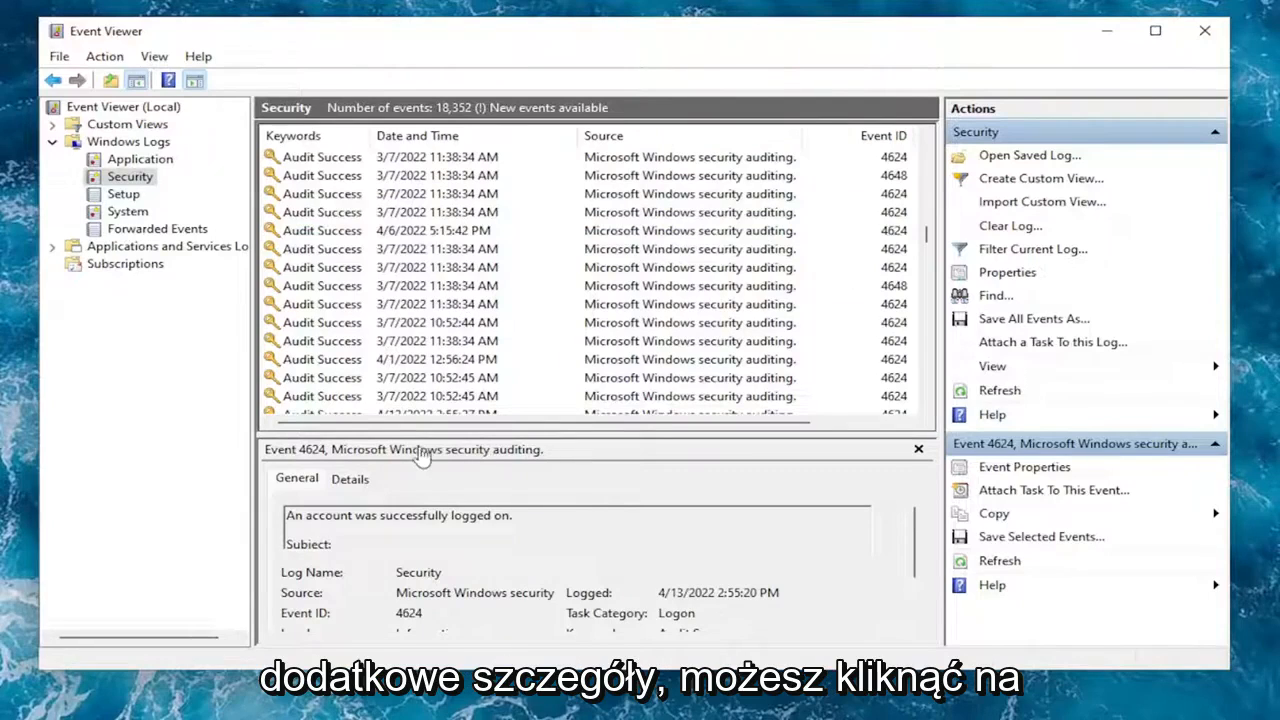
# Scroll through the logon event's Details tab fields, then close Event Viewer.
pyautogui.click(350, 478)
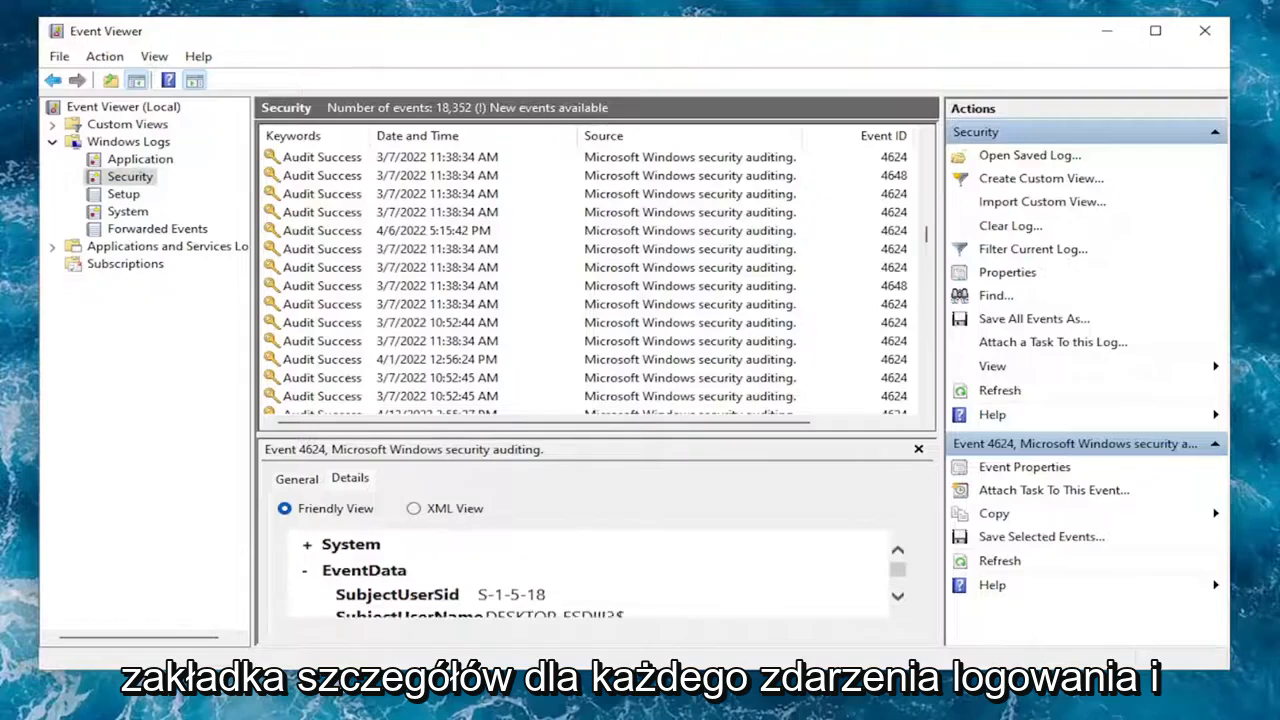
pyautogui.scroll(-3)
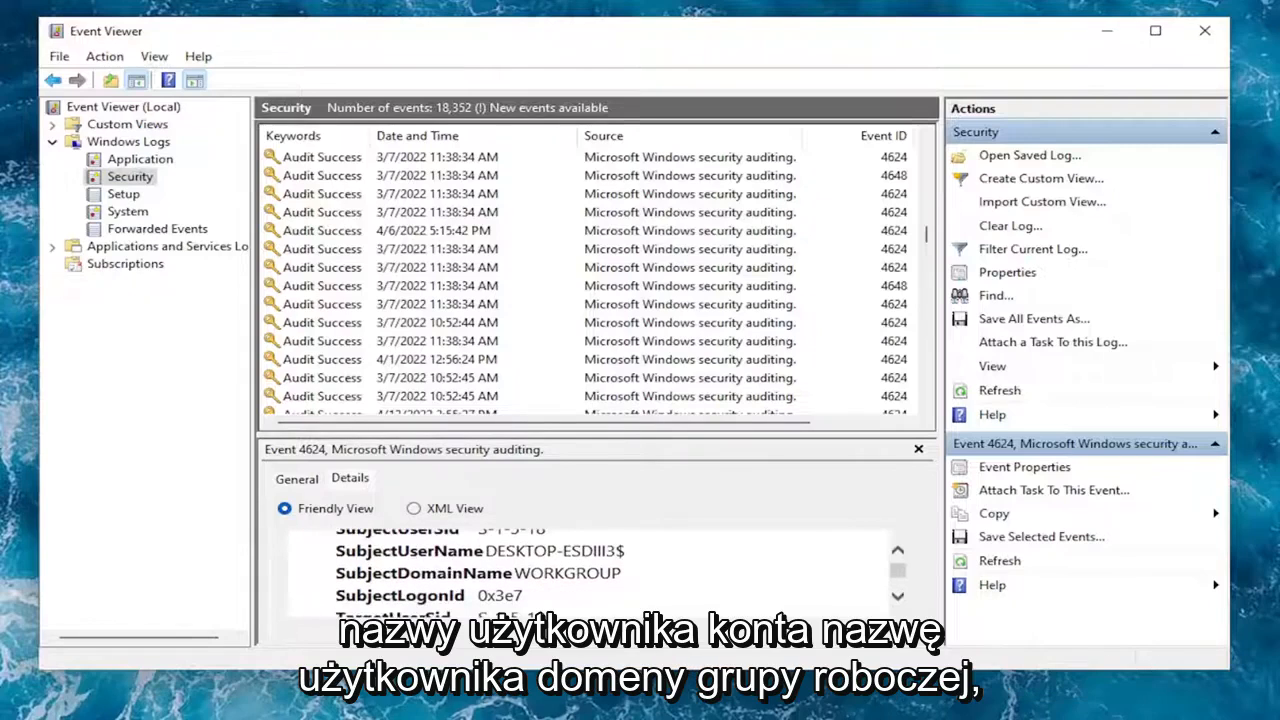
pyautogui.scroll(-3)
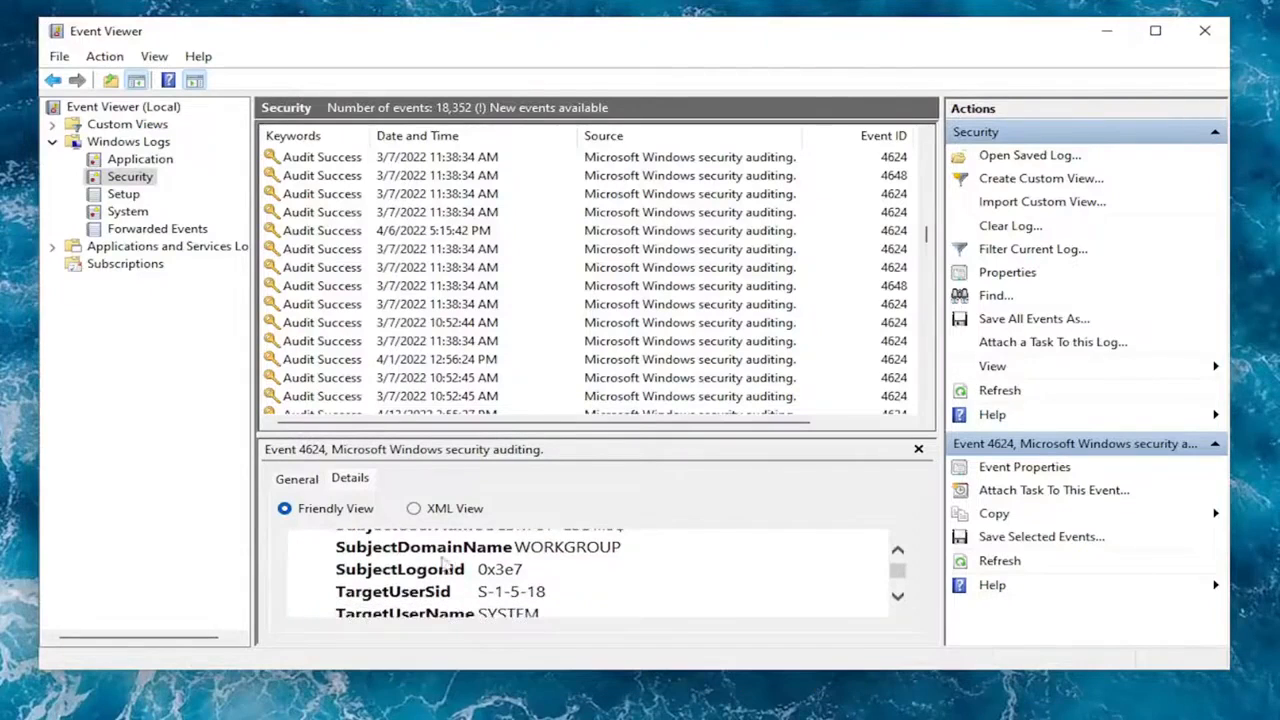
pyautogui.scroll(-3)
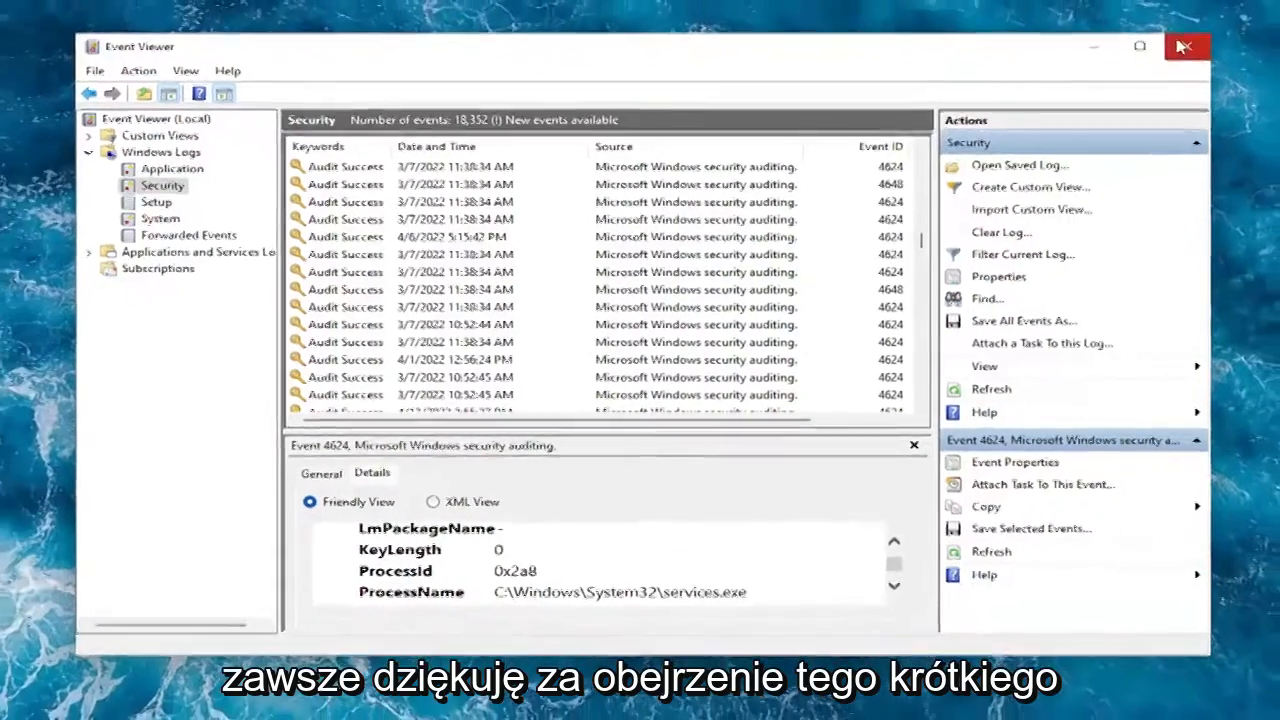
pyautogui.click(1185, 46)
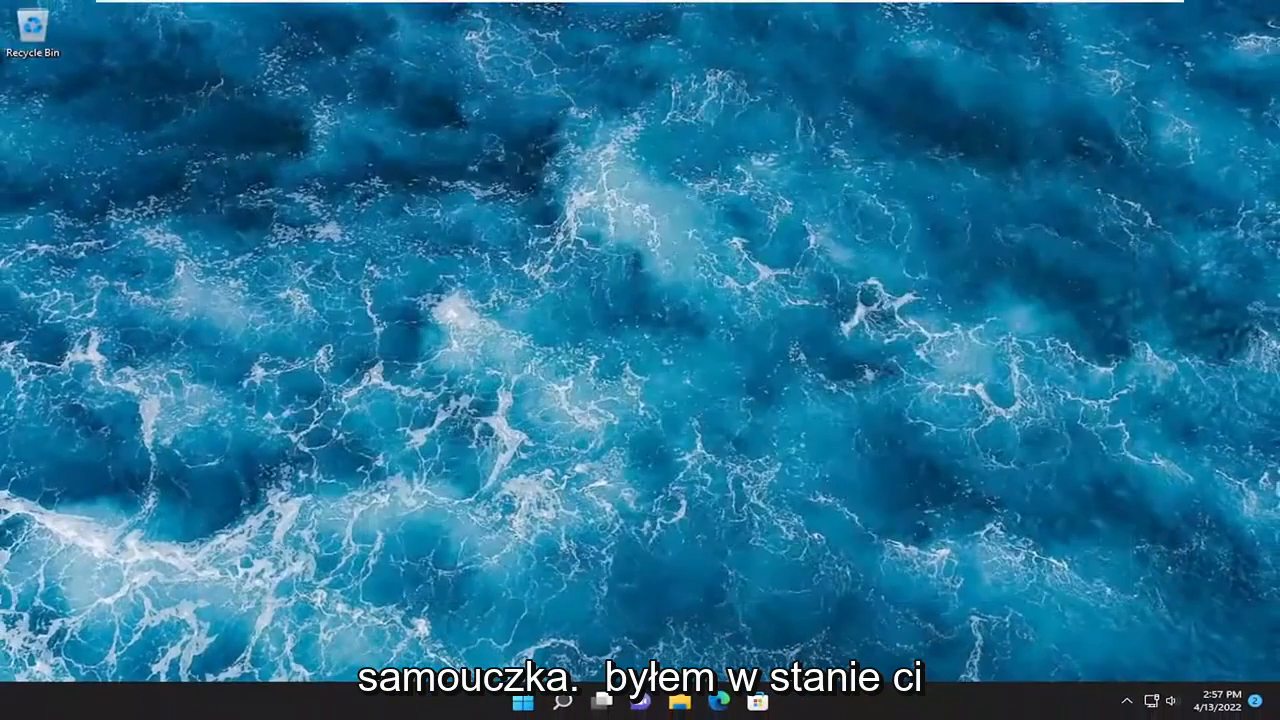